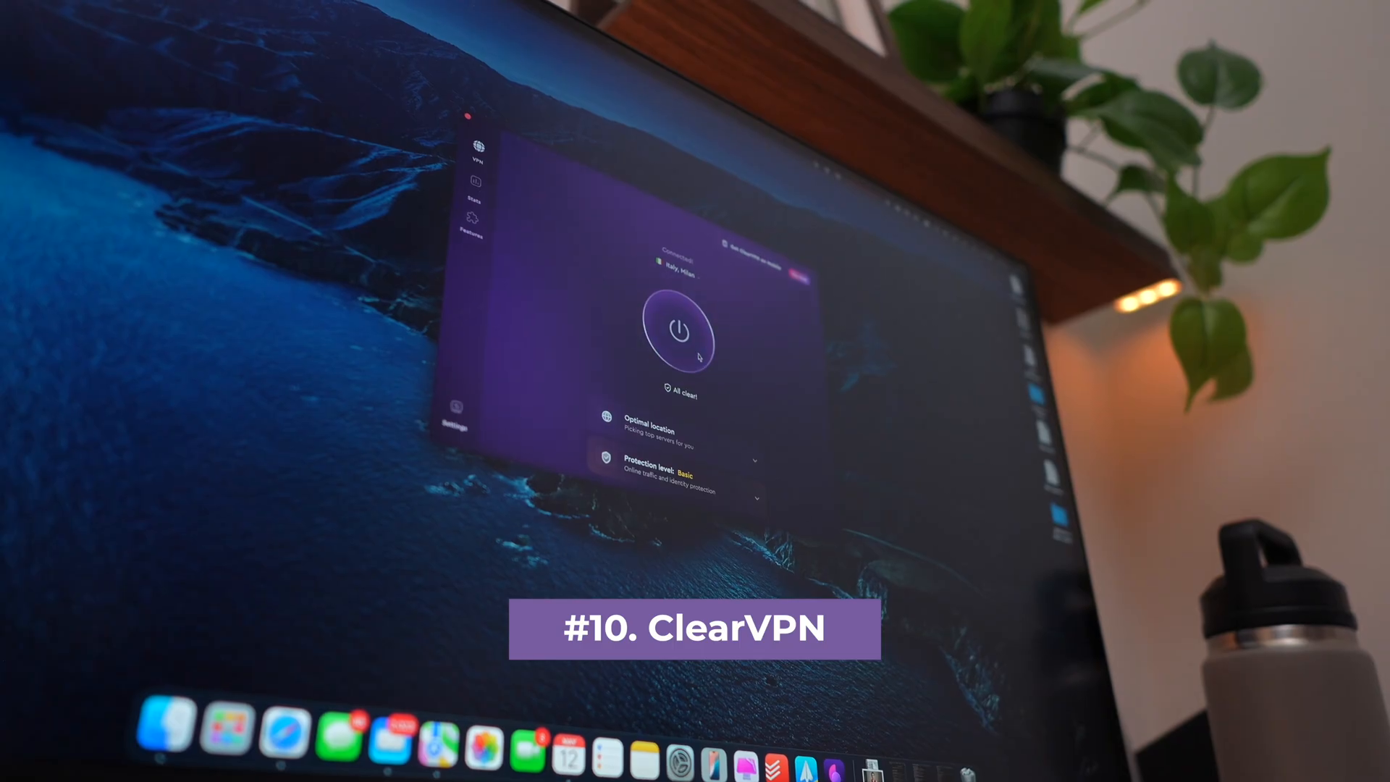
Browse the country list, then show streaming services such as Xumo, F1 TV and Disney+ UK
{"action": "left_click", "coordinate": [676, 335]}
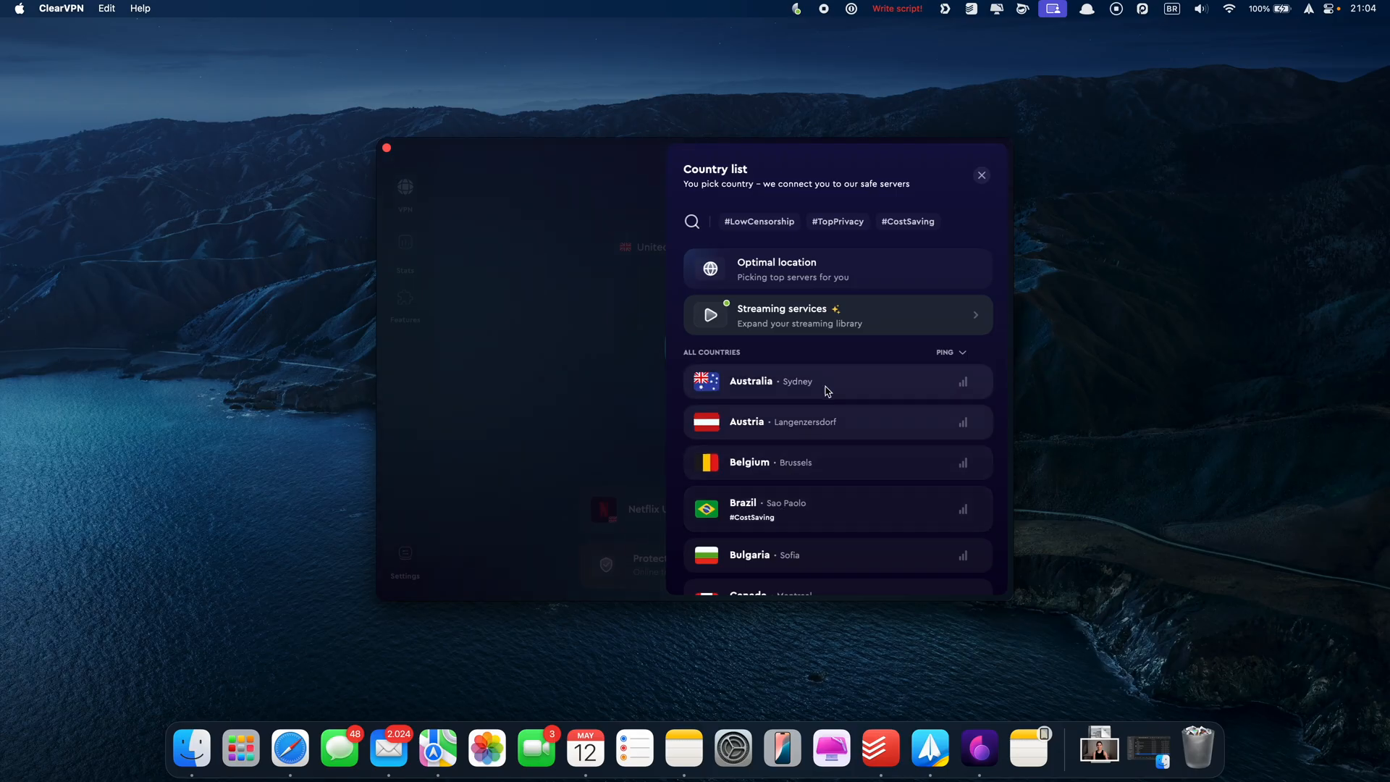
{"action": "left_click", "coordinate": [837, 315]}
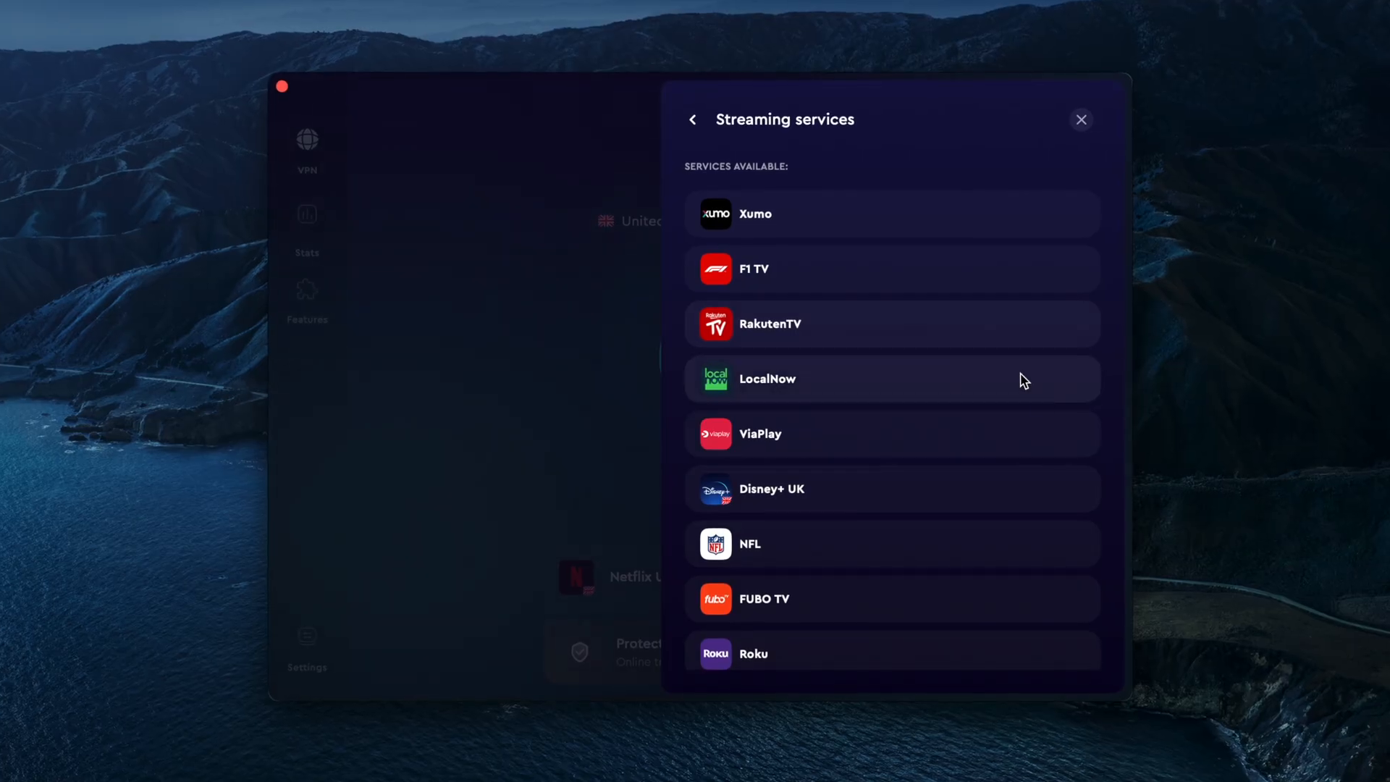